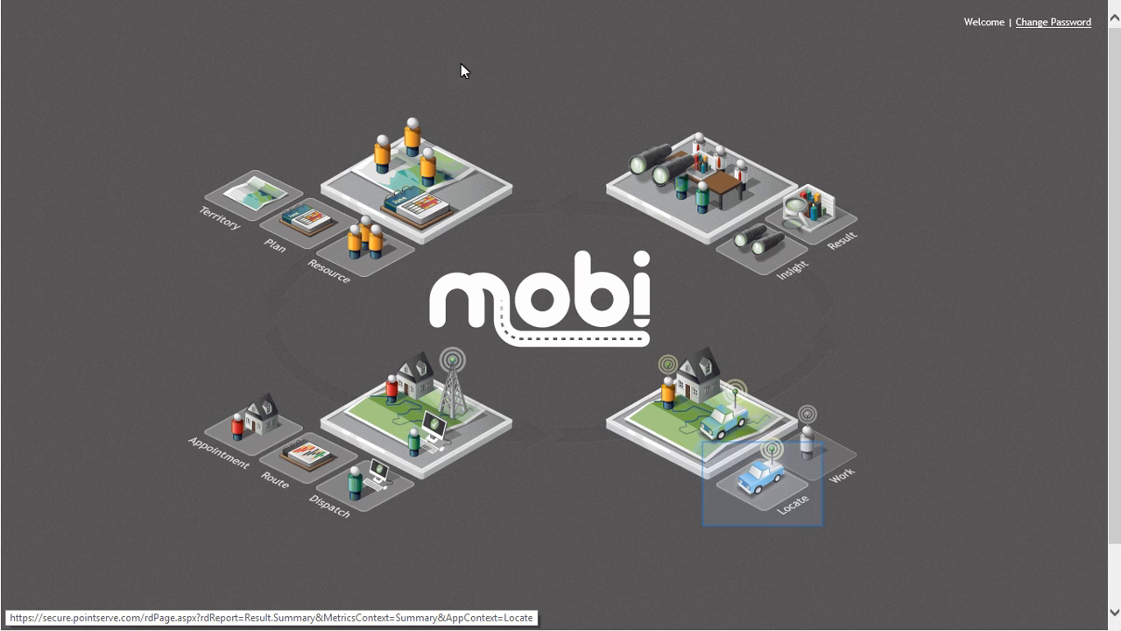
pyautogui.moveTo(770, 454)
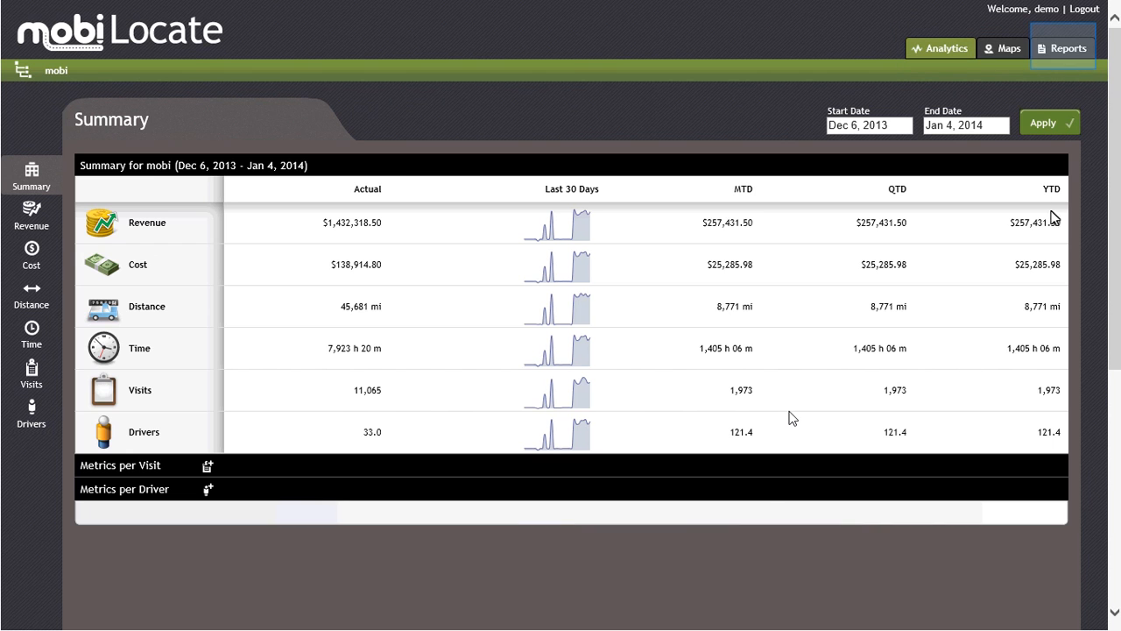
# Show the USA Visit Report Summary with trips and averages per state
pyautogui.click(1062, 49)
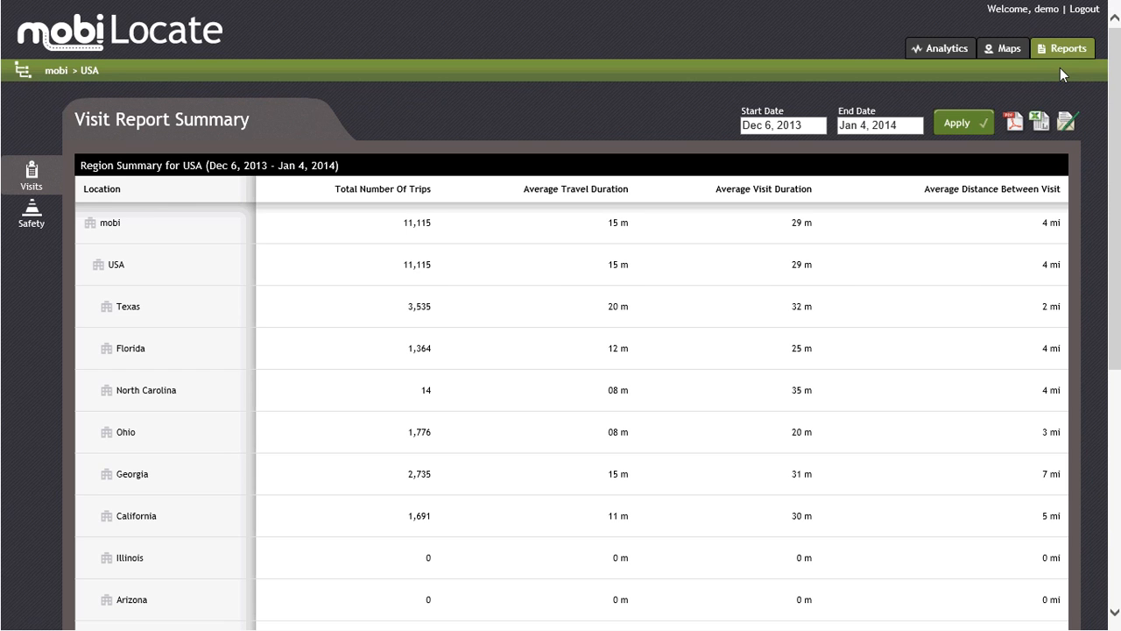
pyautogui.moveTo(1069, 104)
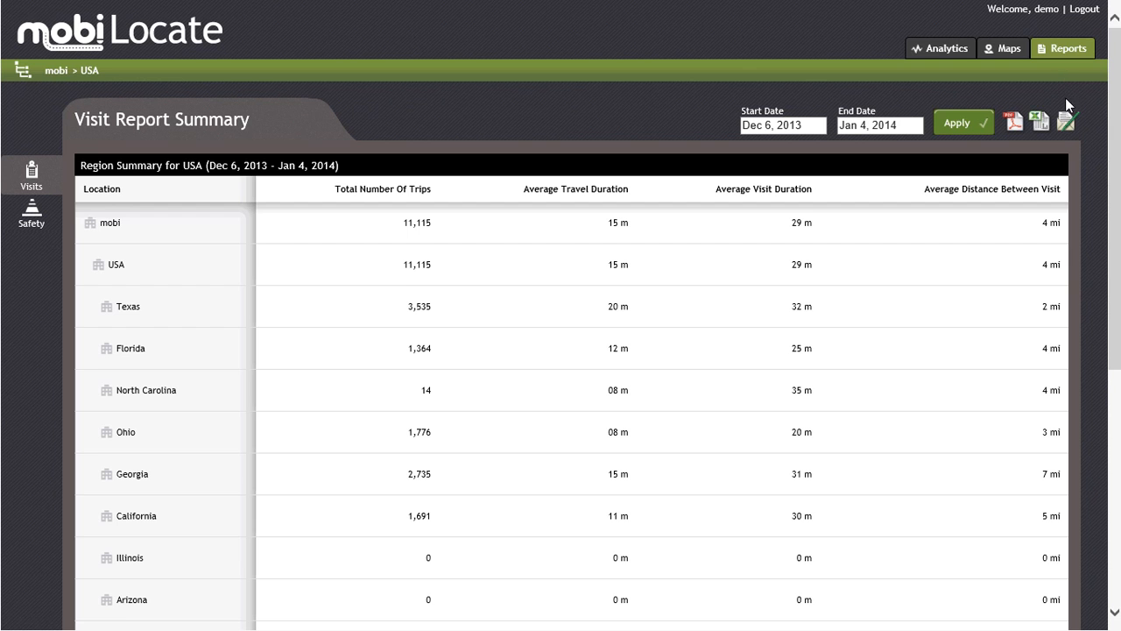
# Start scheduling the USA region summary with PDF export and a one-time run
pyautogui.click(1066, 120)
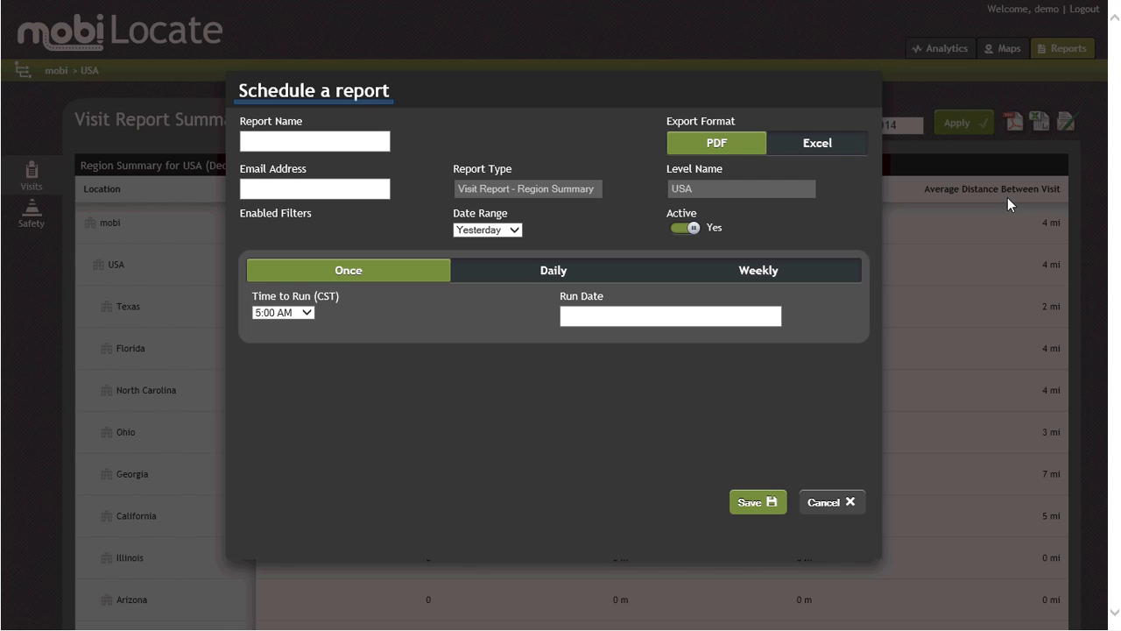
pyautogui.click(313, 140)
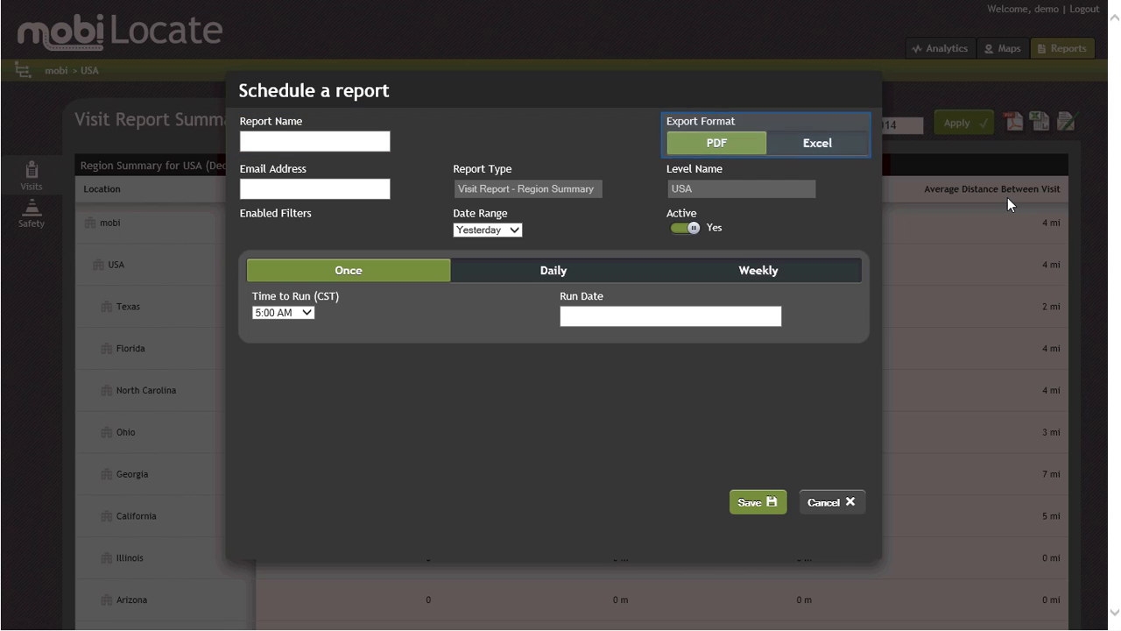
pyautogui.click(316, 189)
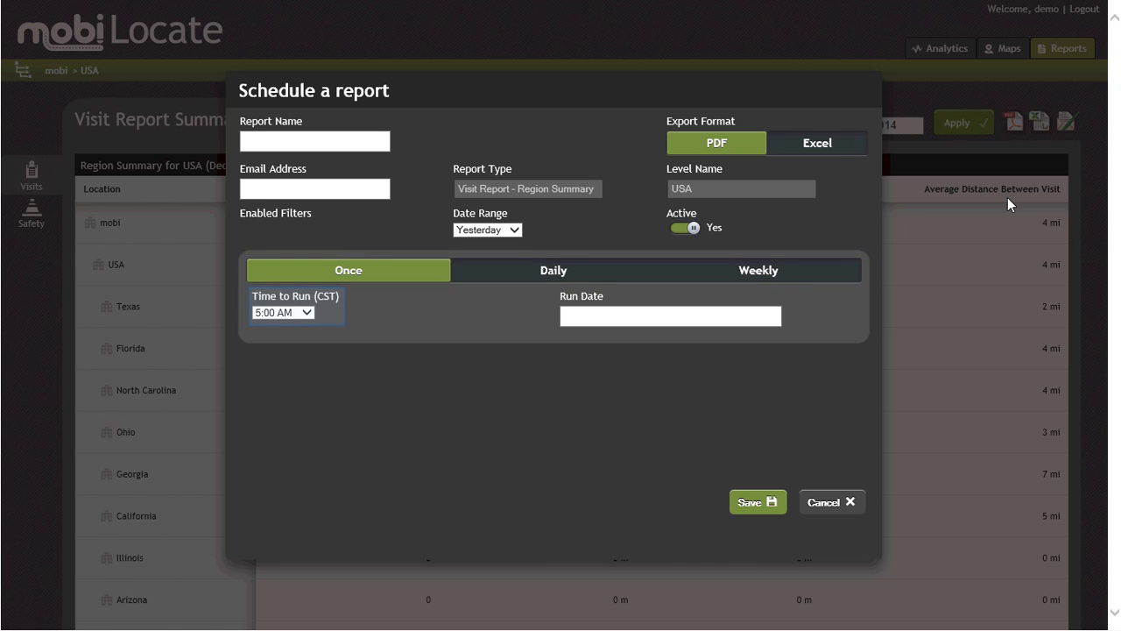
pyautogui.click(669, 315)
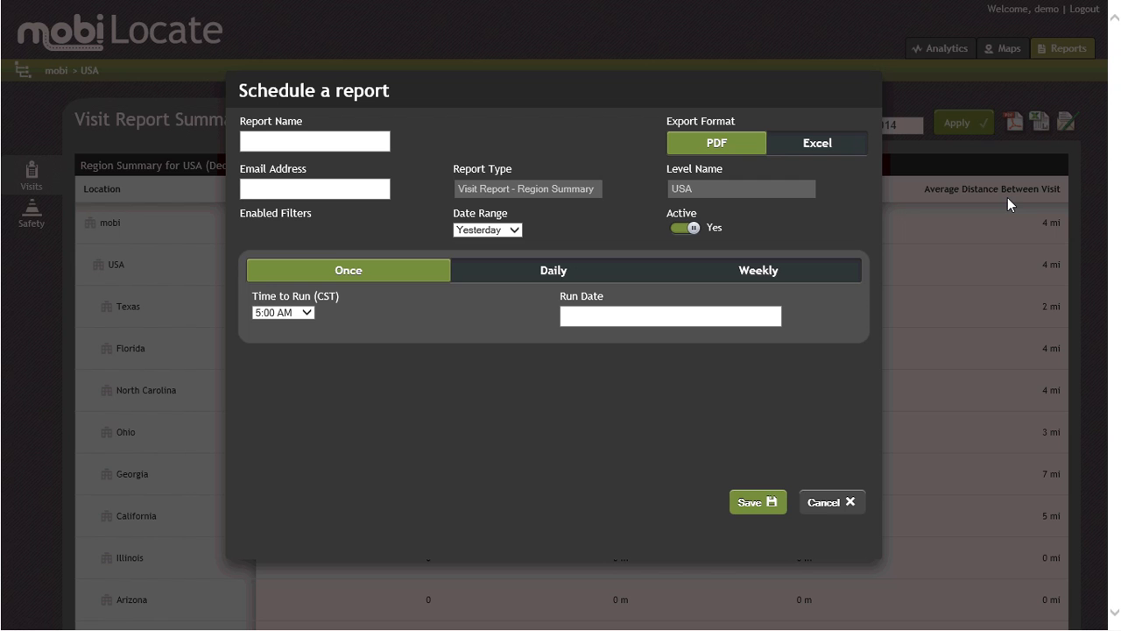
# Cancel the schedule form and return to the USA Visit Report Summary
pyautogui.click(830, 501)
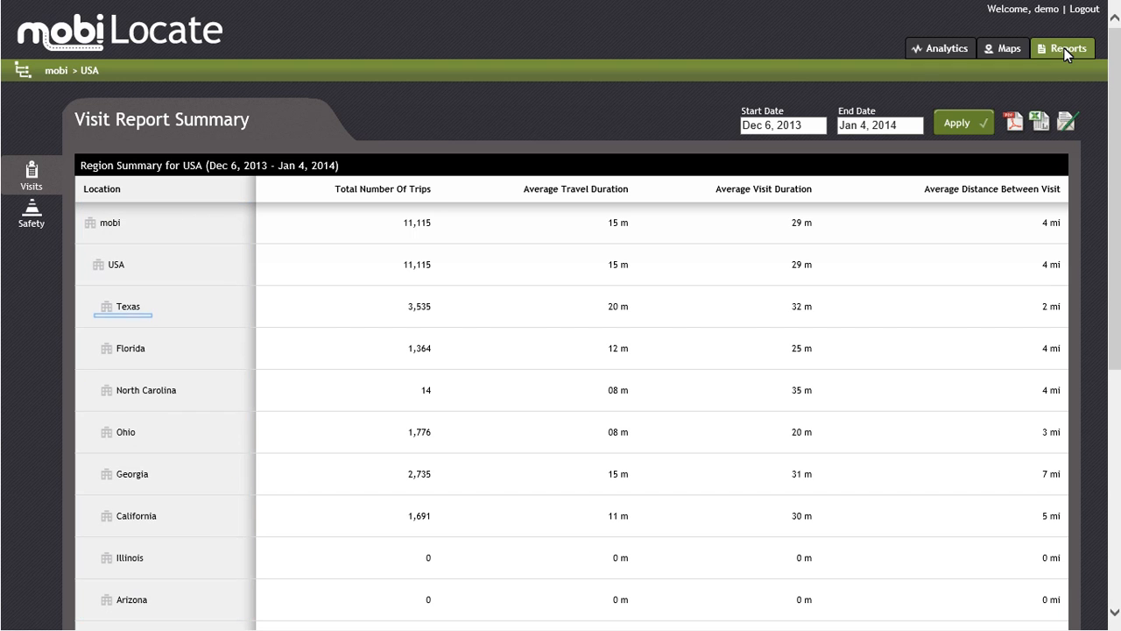
pyautogui.moveTo(123, 319)
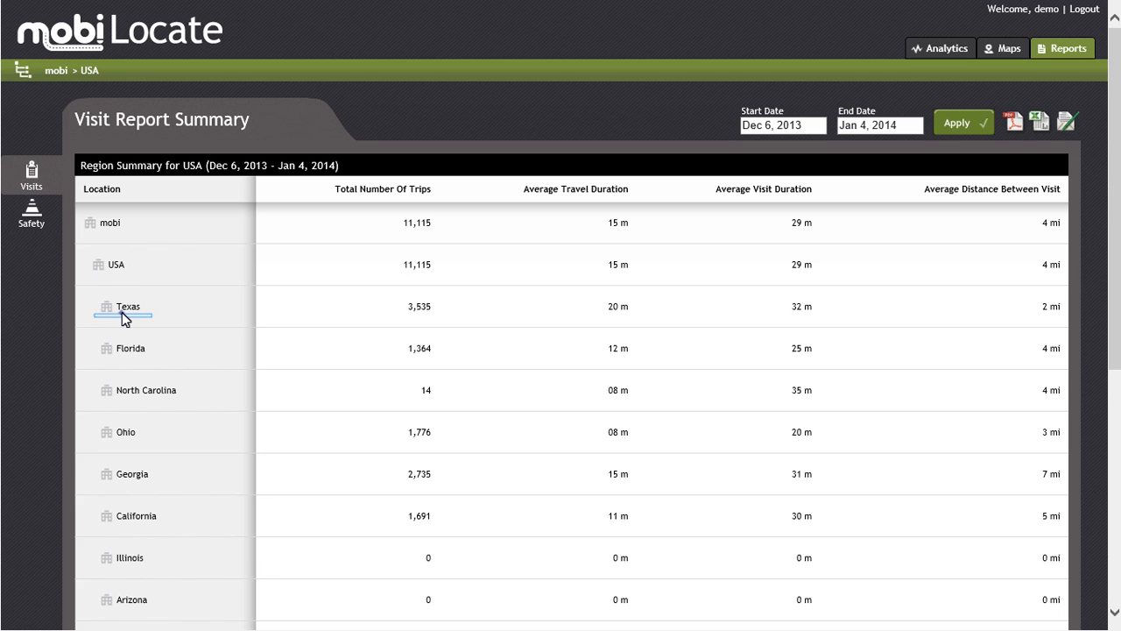
# Drill from Texas into the Austin branch to see its per-driver summary
pyautogui.click(128, 305)
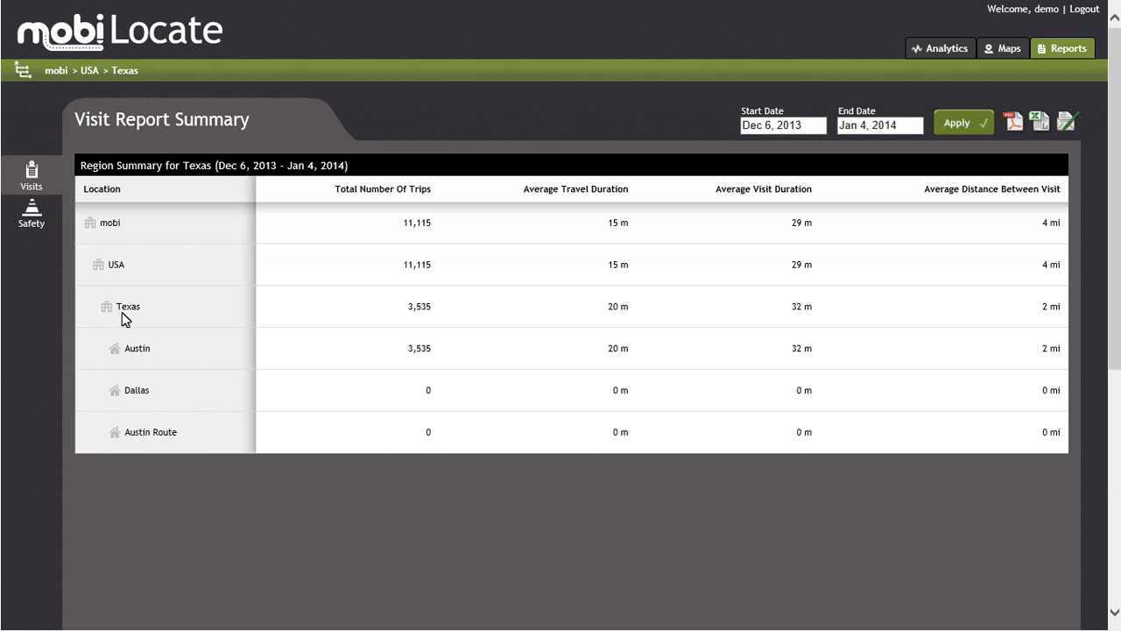
pyautogui.moveTo(130, 322)
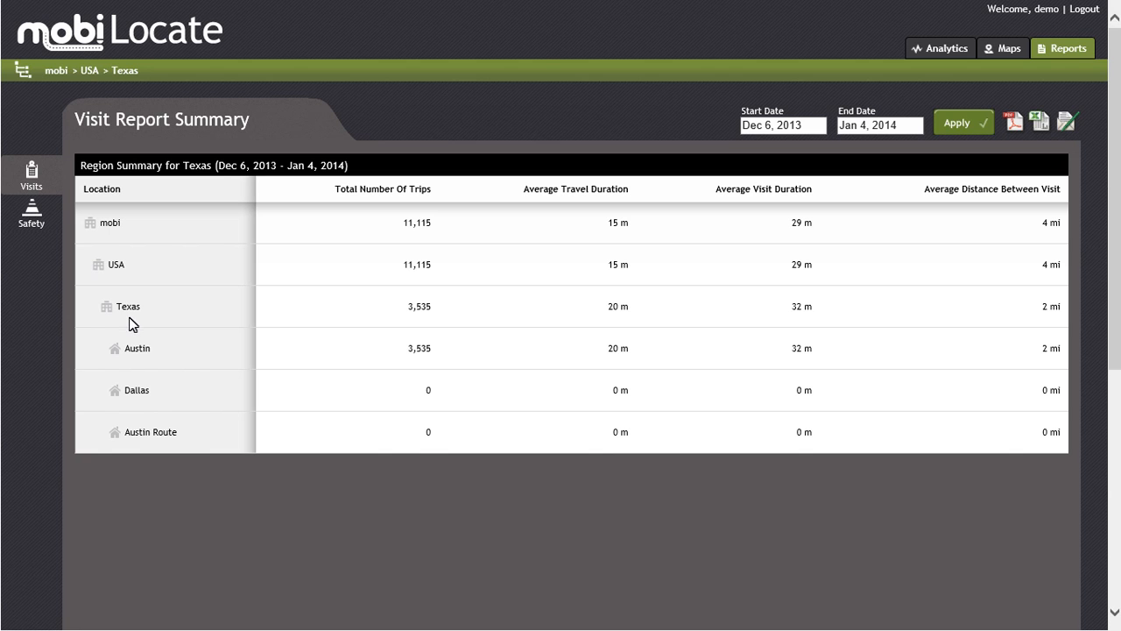
pyautogui.click(137, 347)
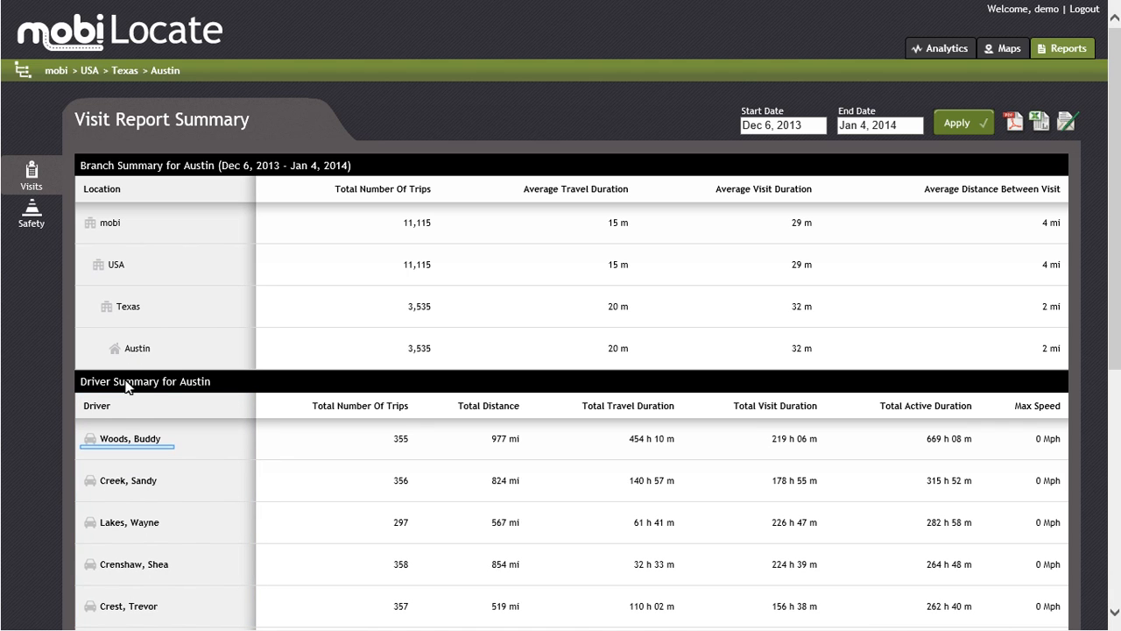
pyautogui.moveTo(126, 454)
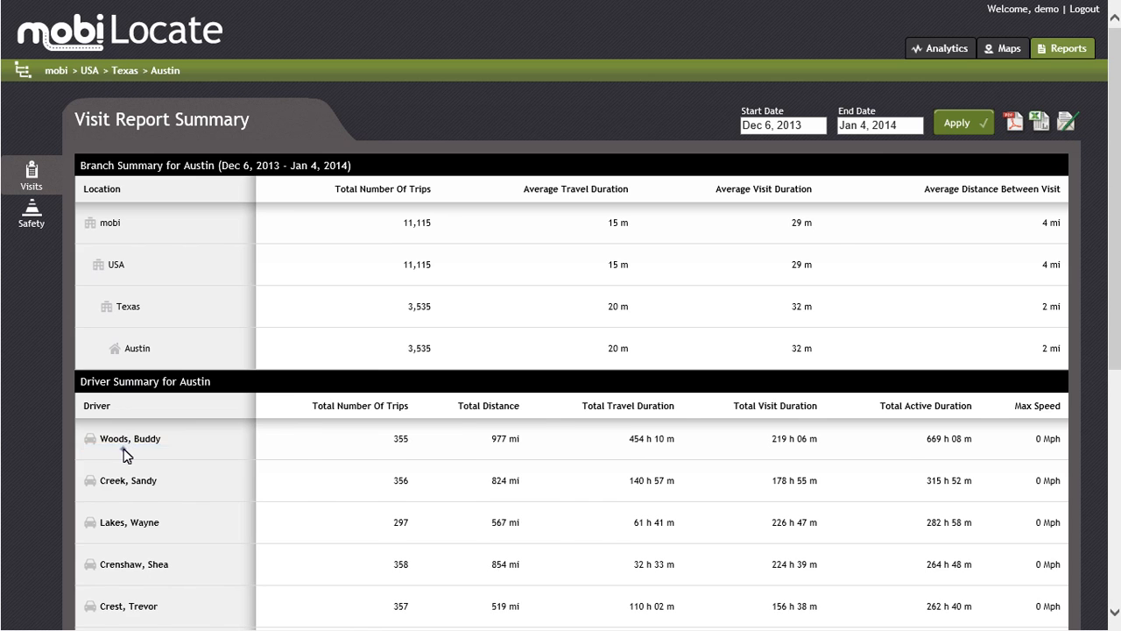
pyautogui.click(130, 438)
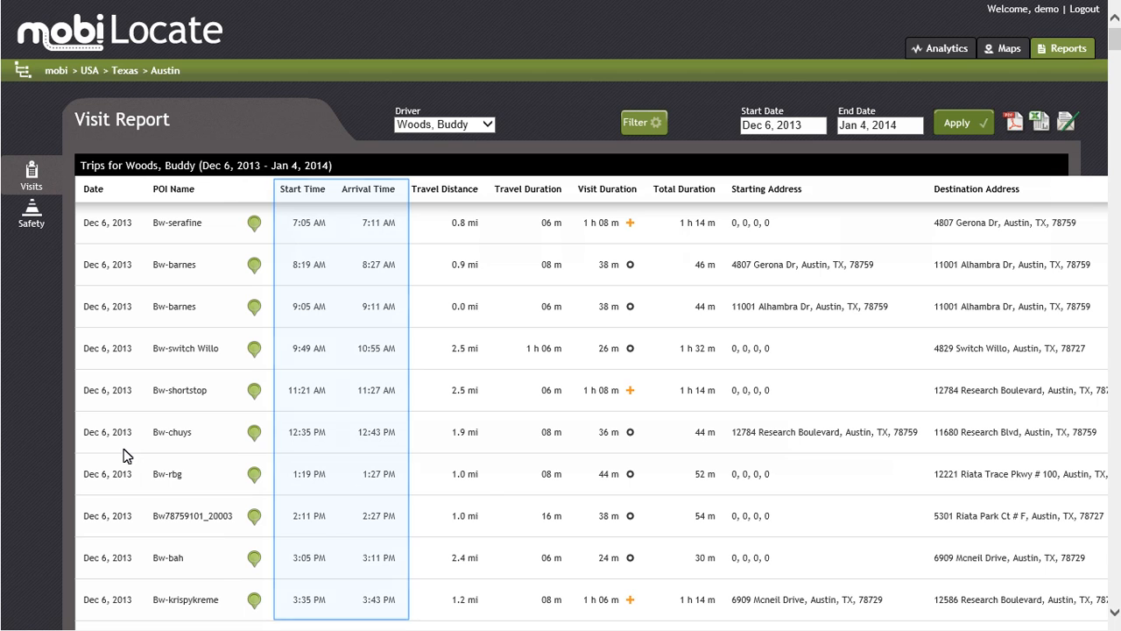
pyautogui.click(528, 190)
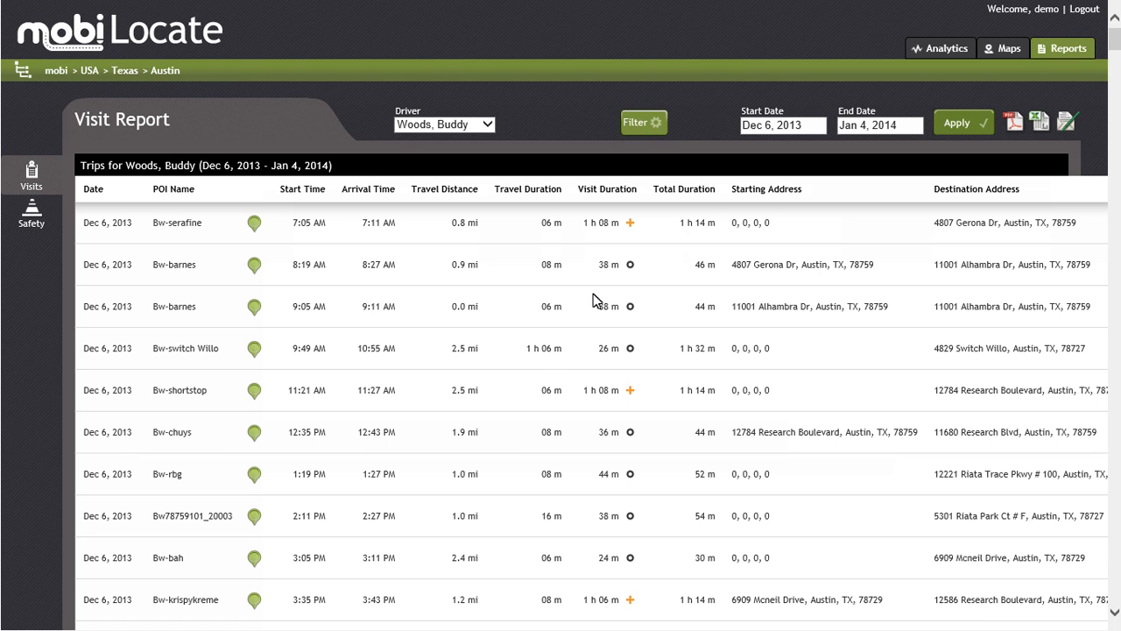
# Bring up the trip filters for visit duration, travel duration and distance
pyautogui.click(643, 122)
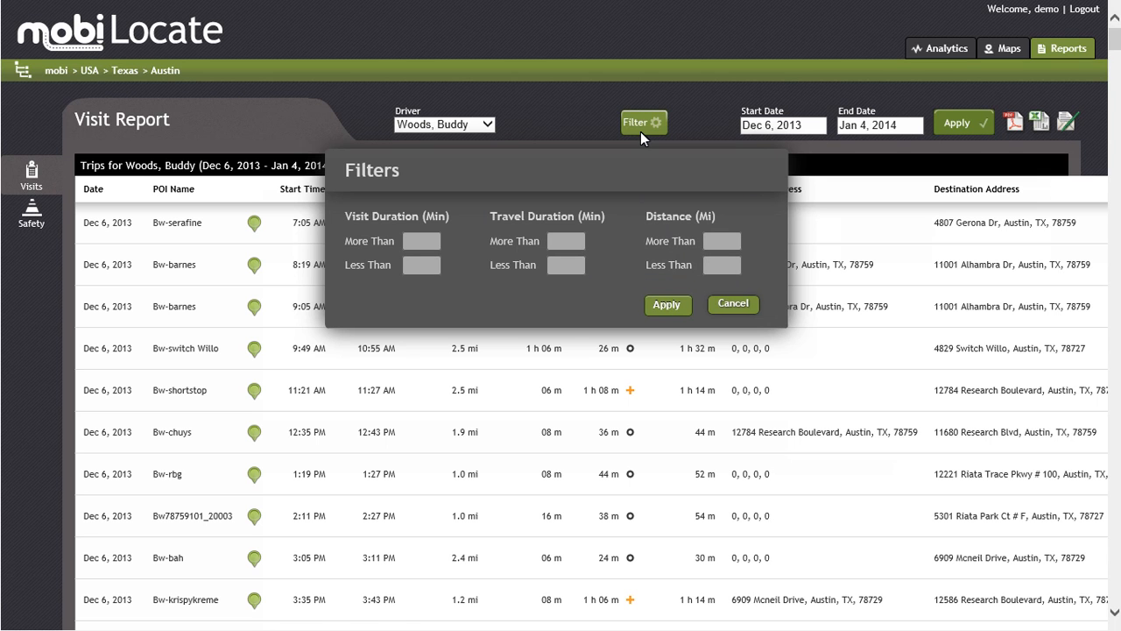
pyautogui.moveTo(732, 309)
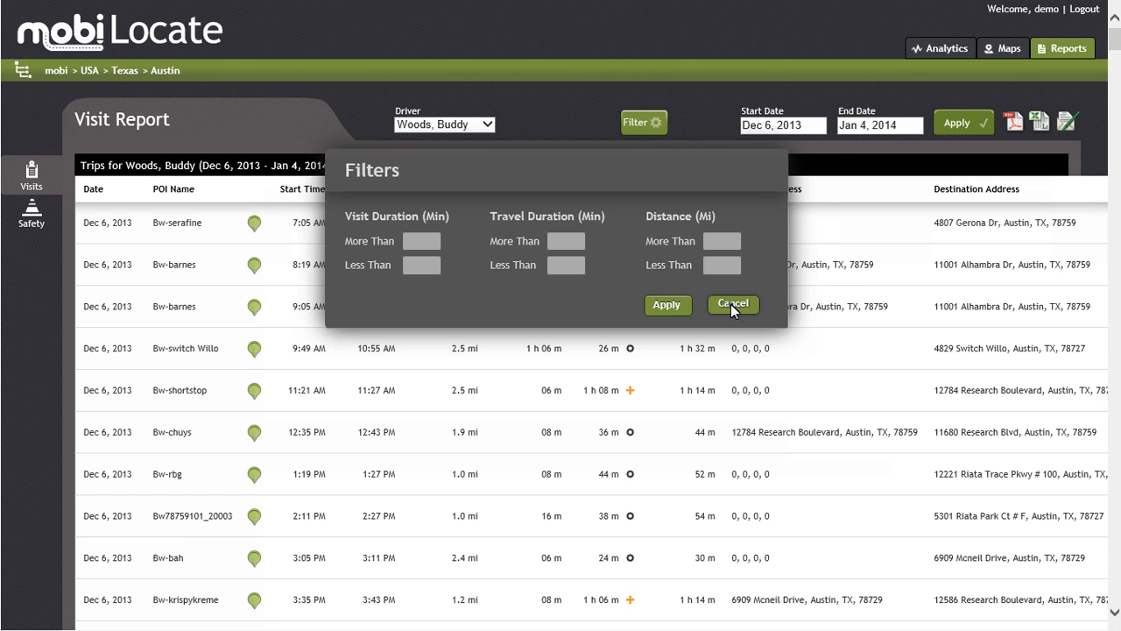
# Dismiss the filters and review Austin's Safety & Compliance exception counts by level
pyautogui.click(733, 305)
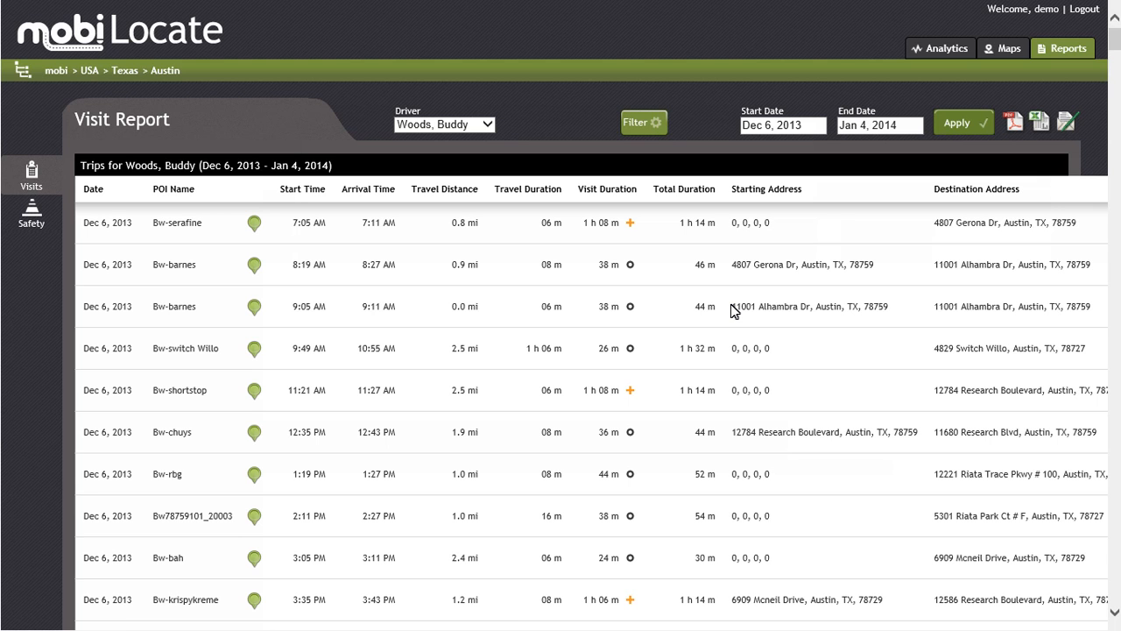
pyautogui.moveTo(31, 229)
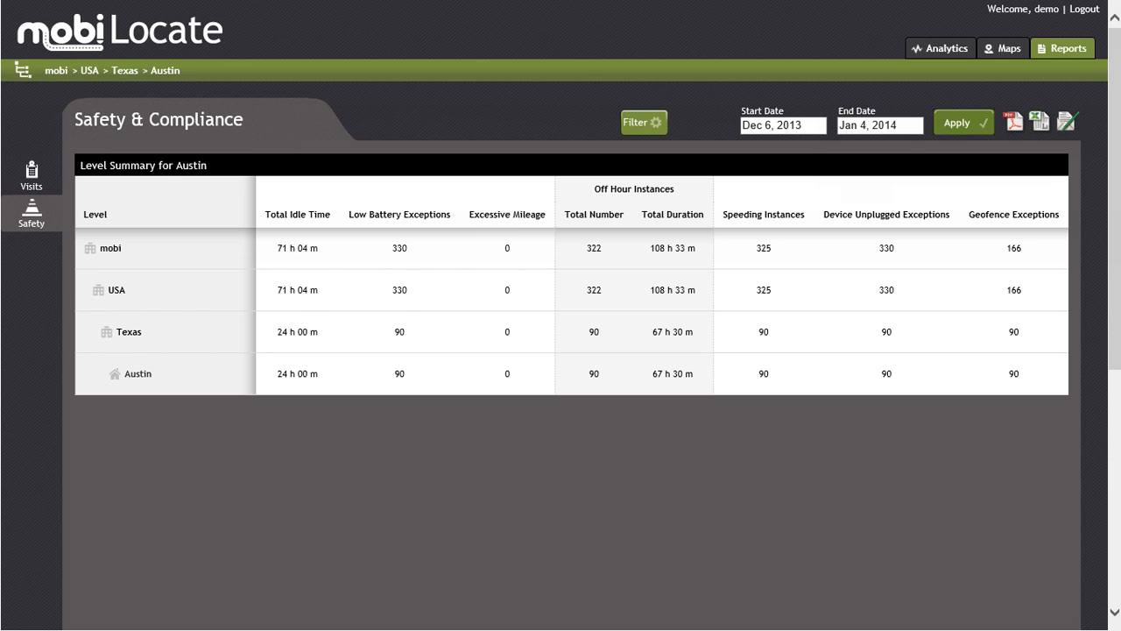
pyautogui.moveTo(32, 214)
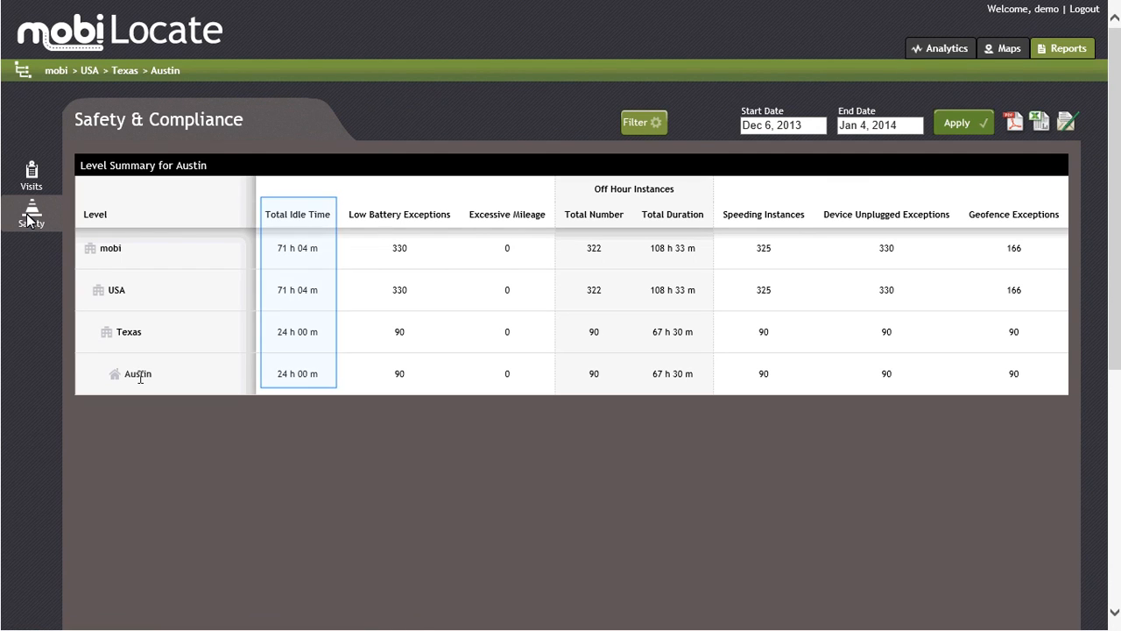
pyautogui.click(400, 213)
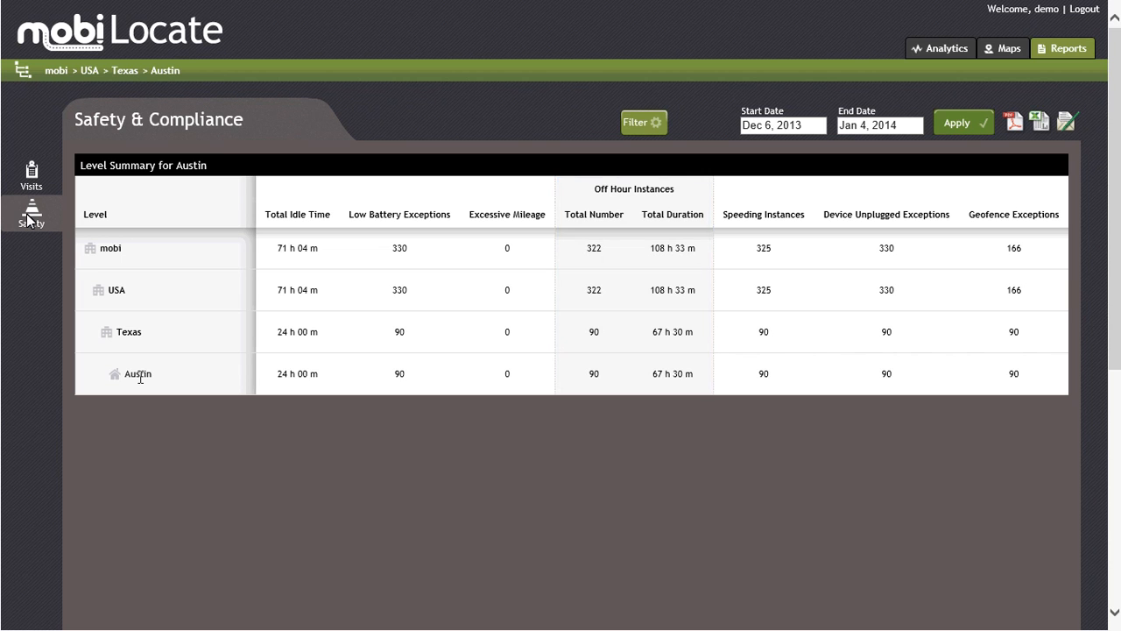
pyautogui.click(764, 214)
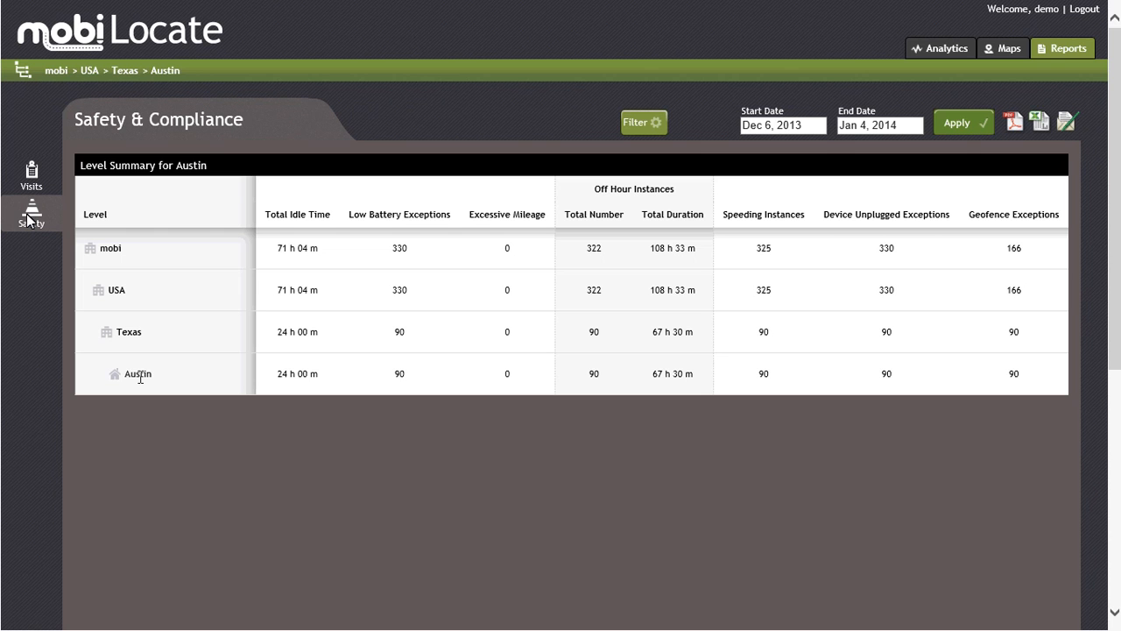
pyautogui.click(764, 373)
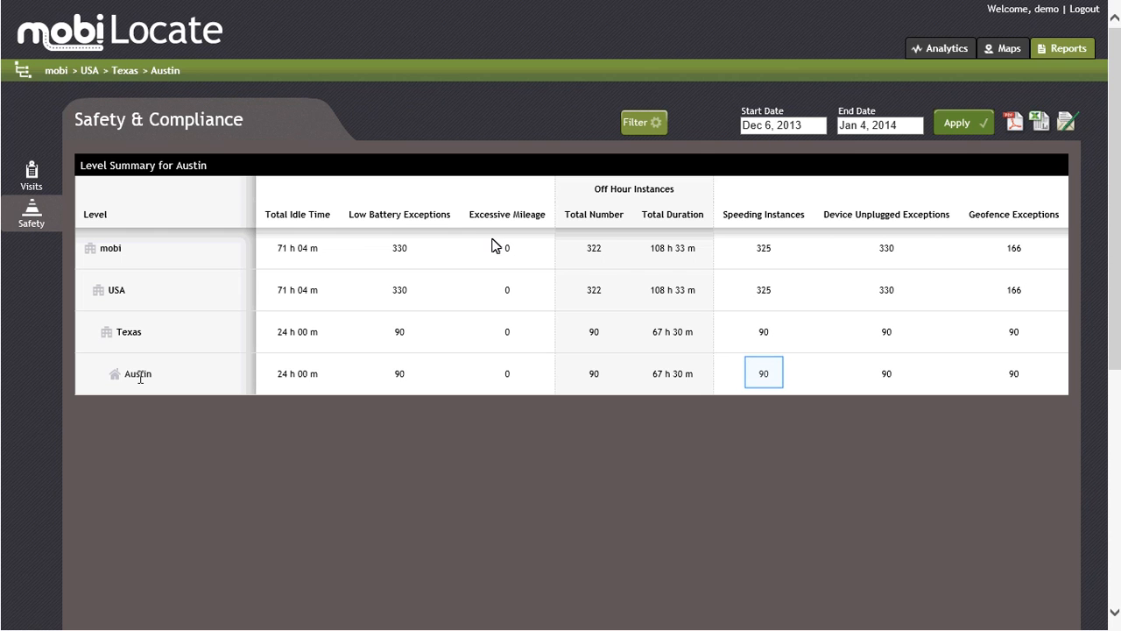
# Show Austin's maximum-speed exception details with times, speeds, limits and addresses
pyautogui.click(764, 374)
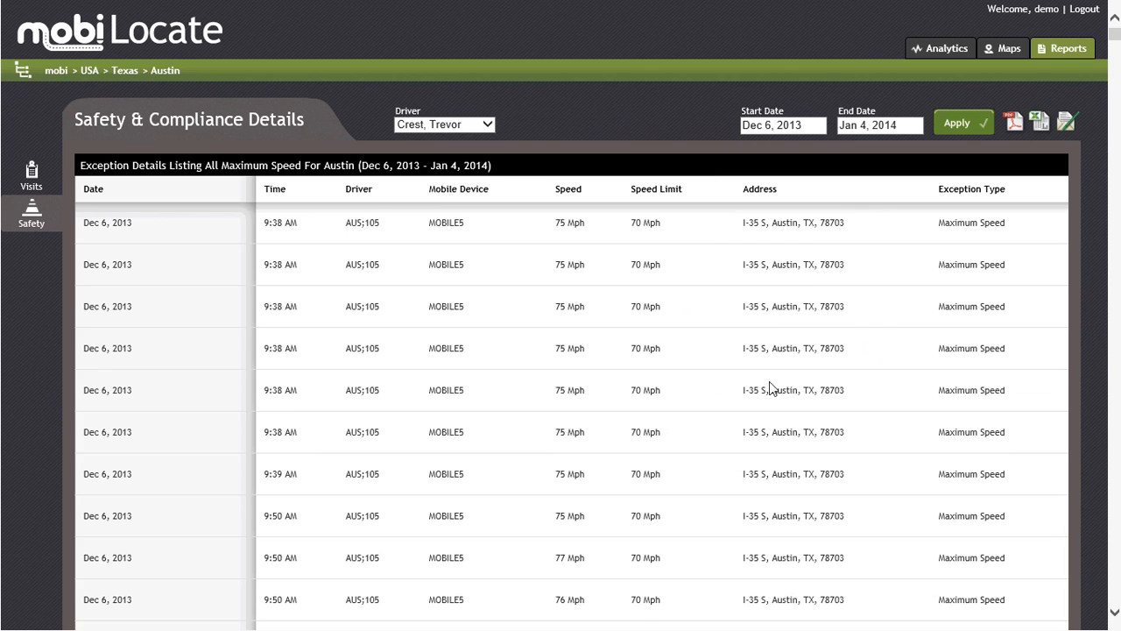
pyautogui.moveTo(792, 403)
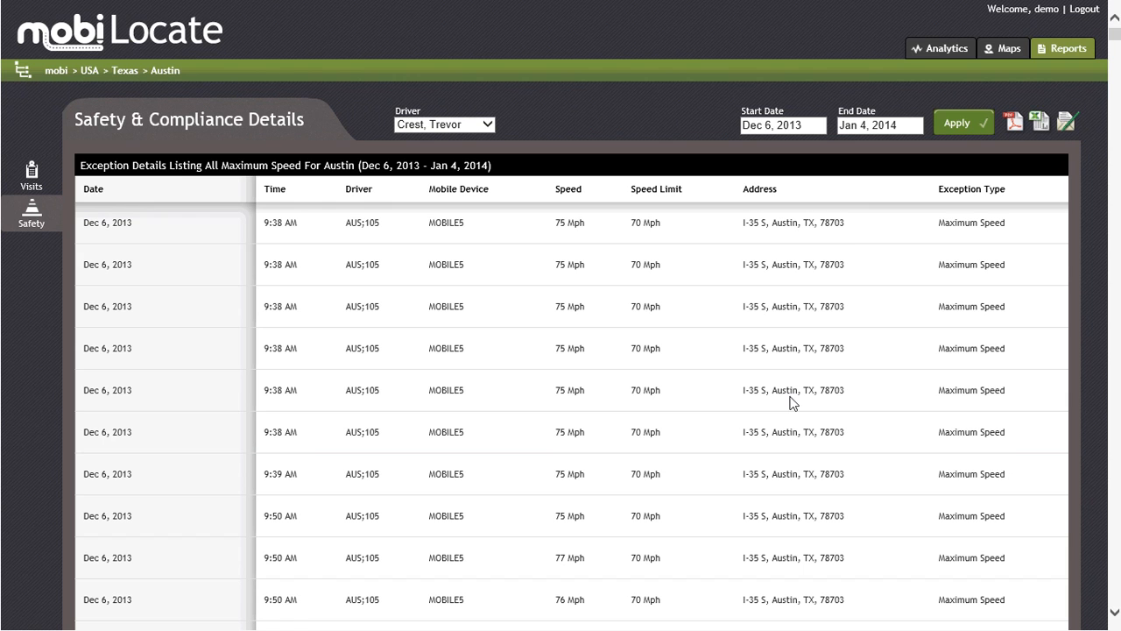
pyautogui.click(93, 189)
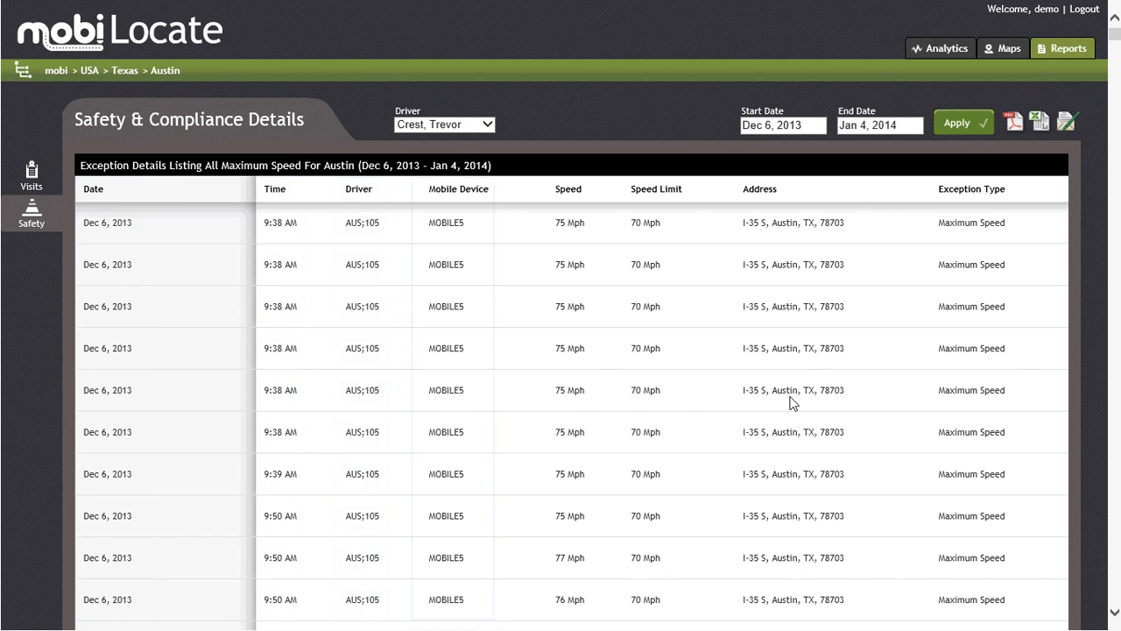
pyautogui.click(568, 190)
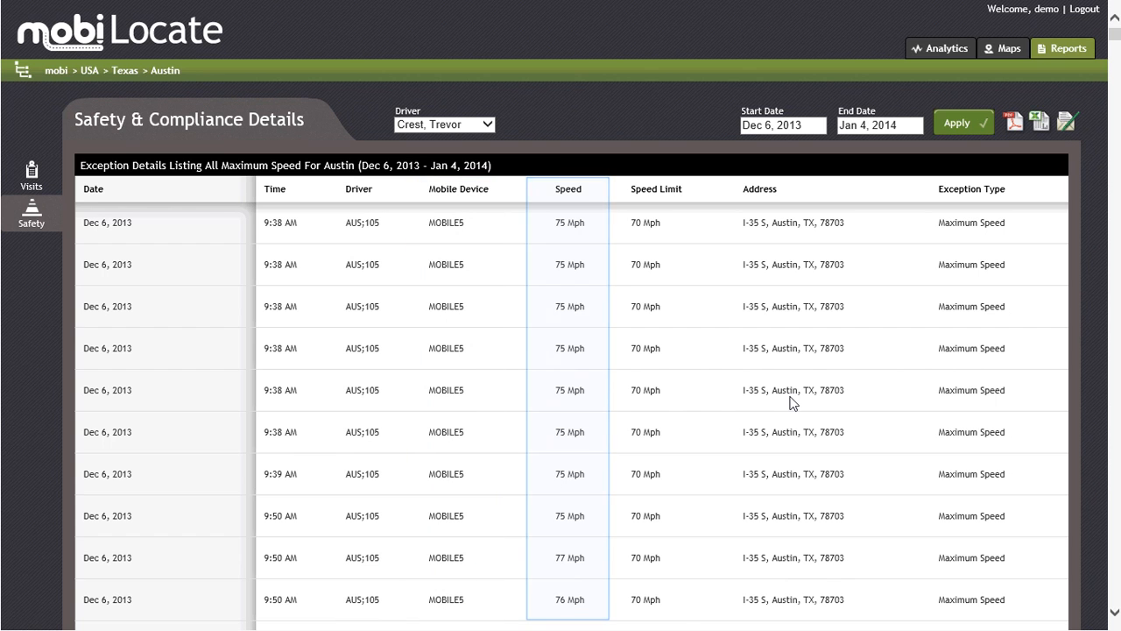
pyautogui.click(792, 189)
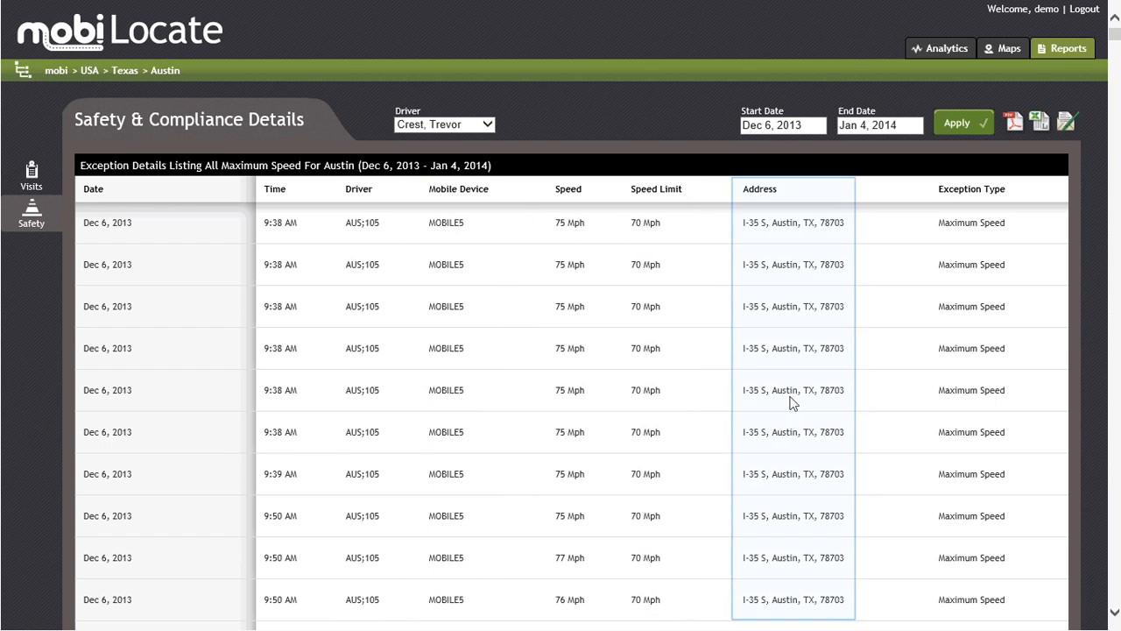